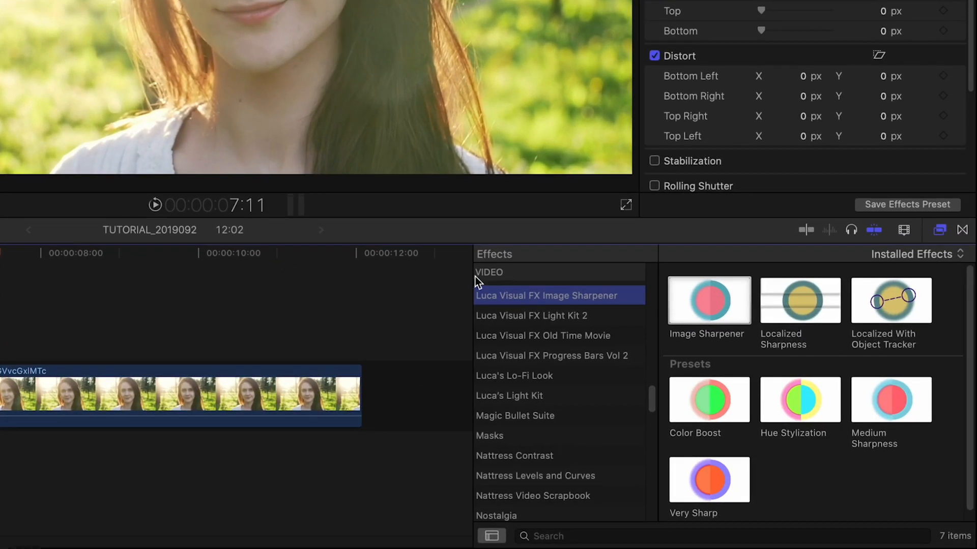
mouse_move(633, 299)
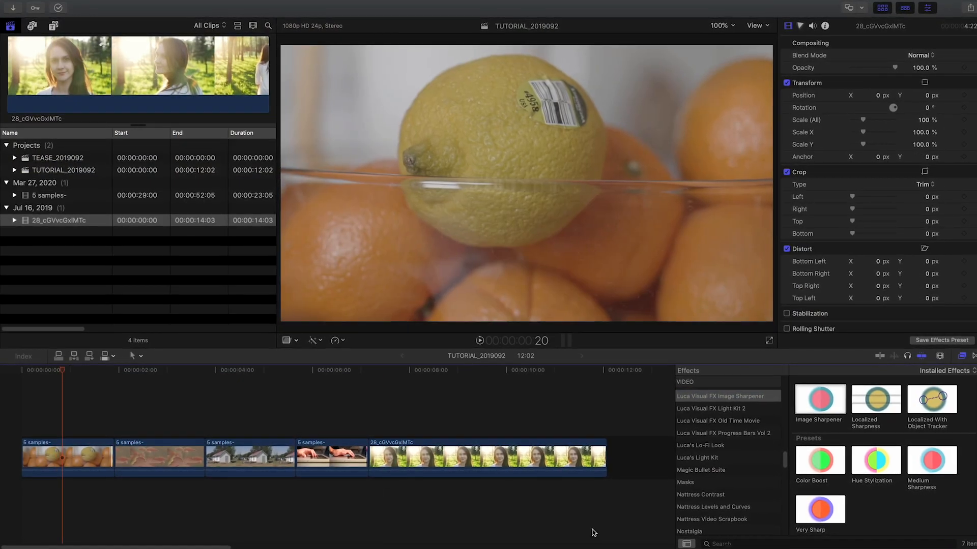
Step: Apply Image Sharpener to the lemon clip: Details 0.82, Sharpen More 19, Brightness 0.82, Radius 0.89
left_click(65, 458)
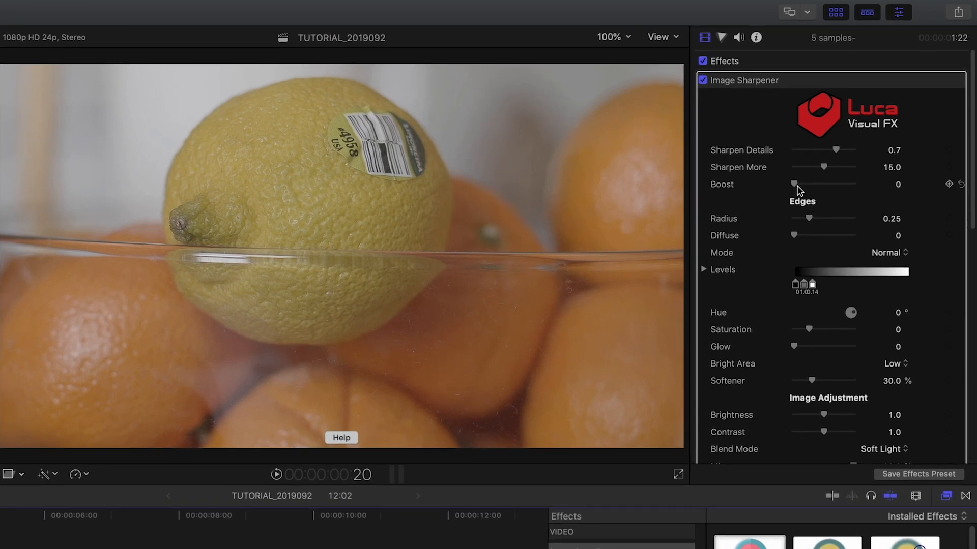
left_click_drag(823, 149, 834, 181)
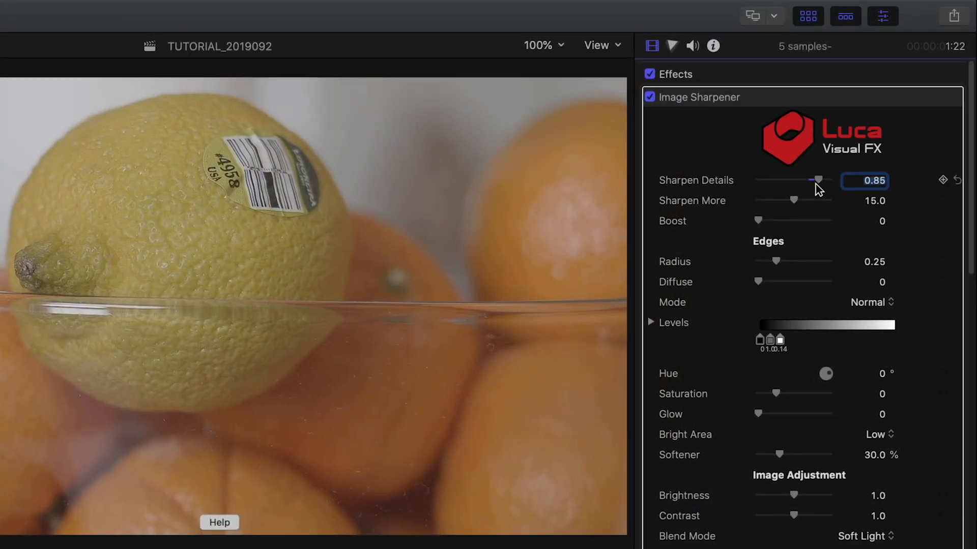
left_click_drag(776, 201, 813, 201)
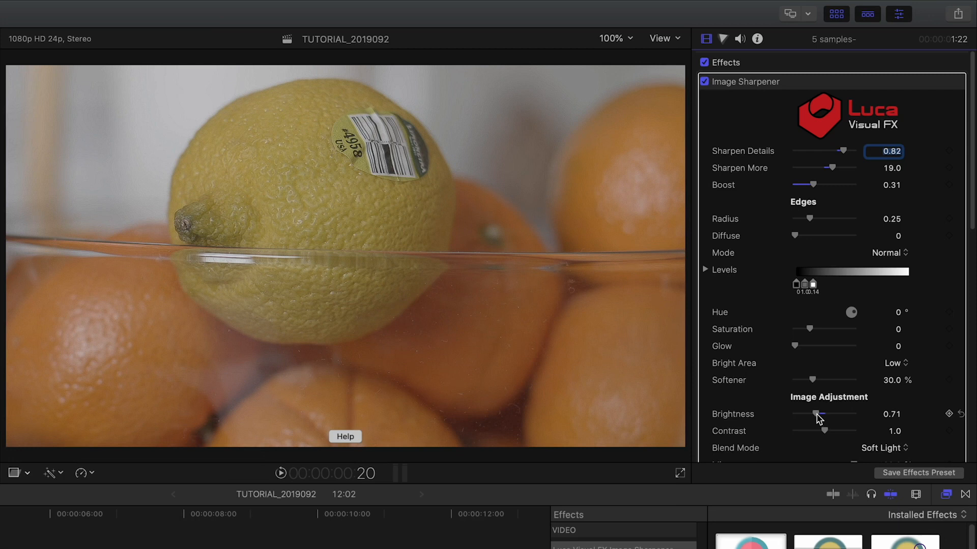
left_click_drag(817, 417, 827, 414)
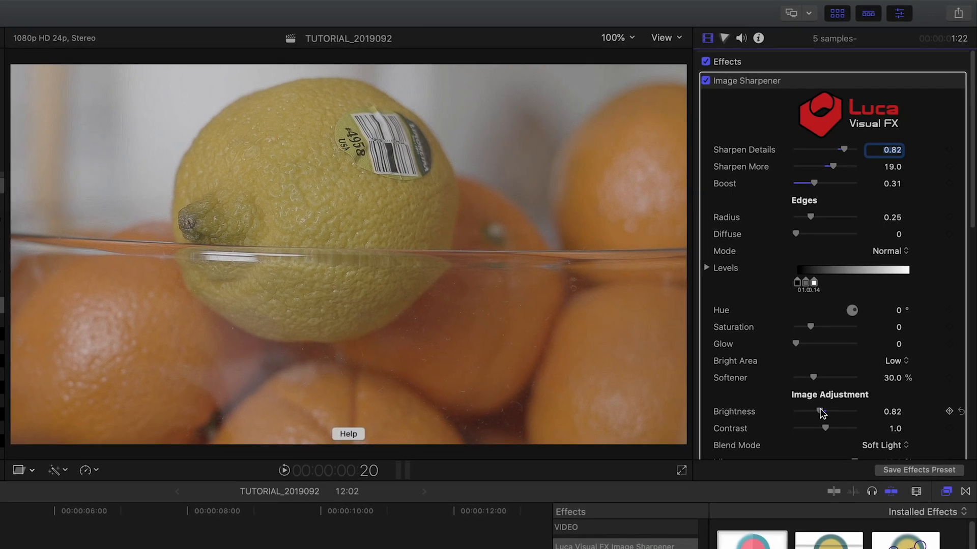
left_click_drag(812, 217, 828, 252)
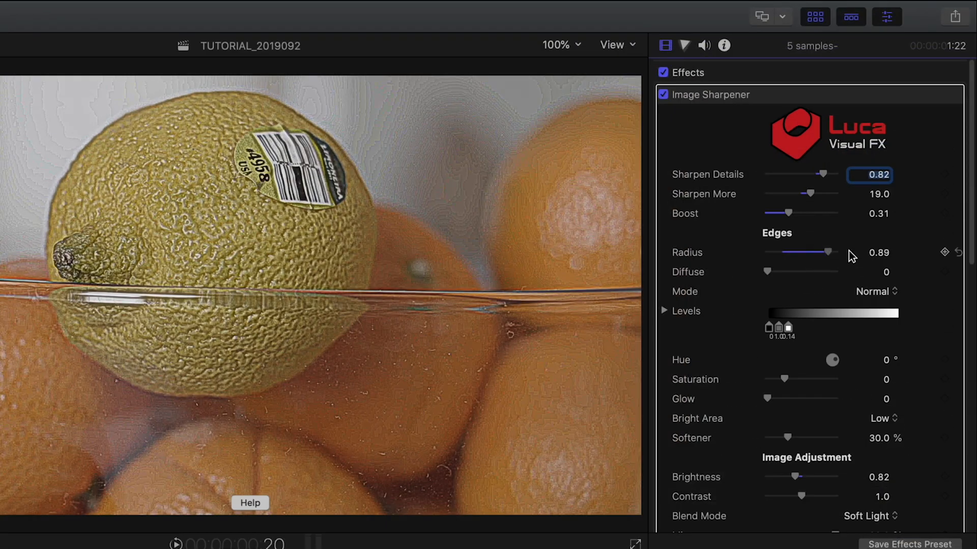
Step: Lower the edge radius to 0.29 and settle diffusion at about 46.95
left_click_drag(838, 252, 798, 252)
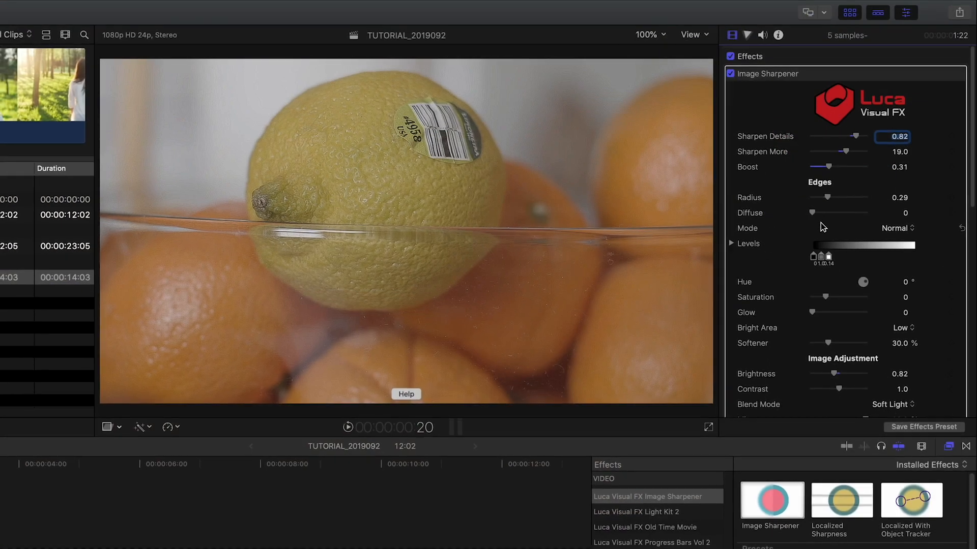
left_click_drag(813, 213, 856, 212)
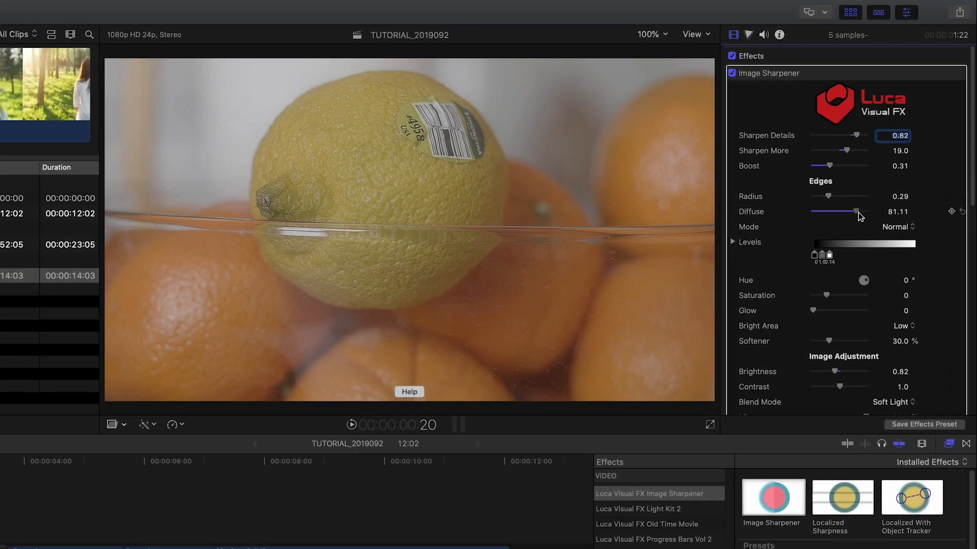
left_click_drag(857, 212, 831, 210)
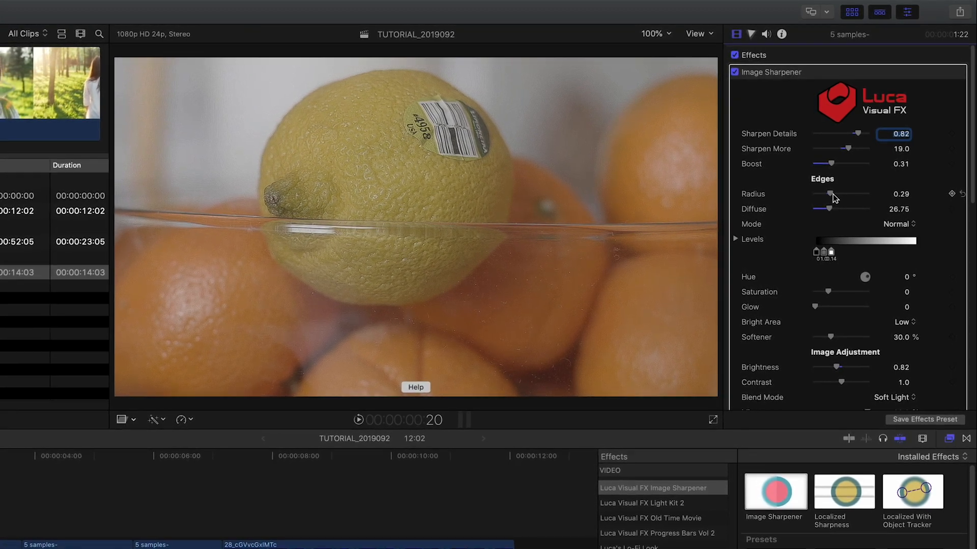
left_click_drag(828, 207, 823, 207)
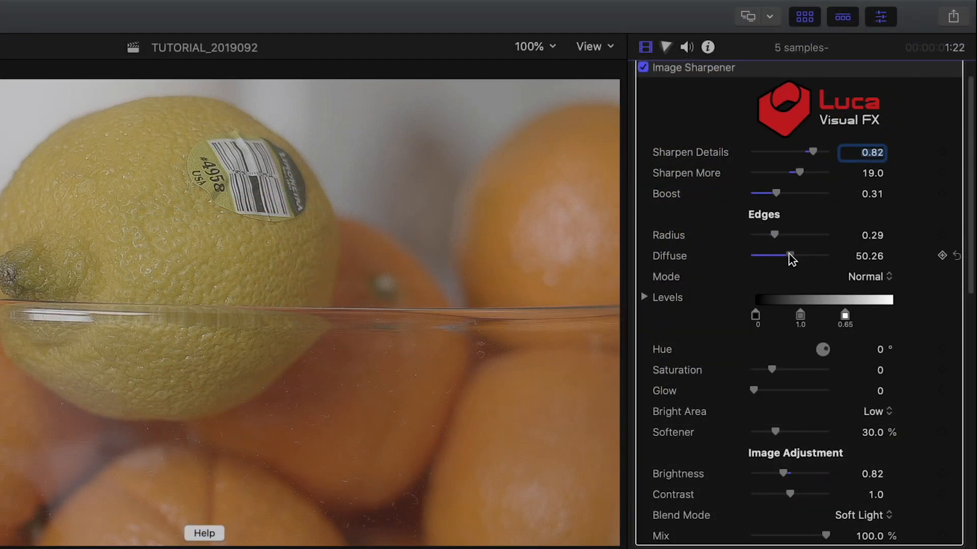
Step: Shift the edge levels midpoint up to 0.90
left_click_drag(798, 255, 781, 256)
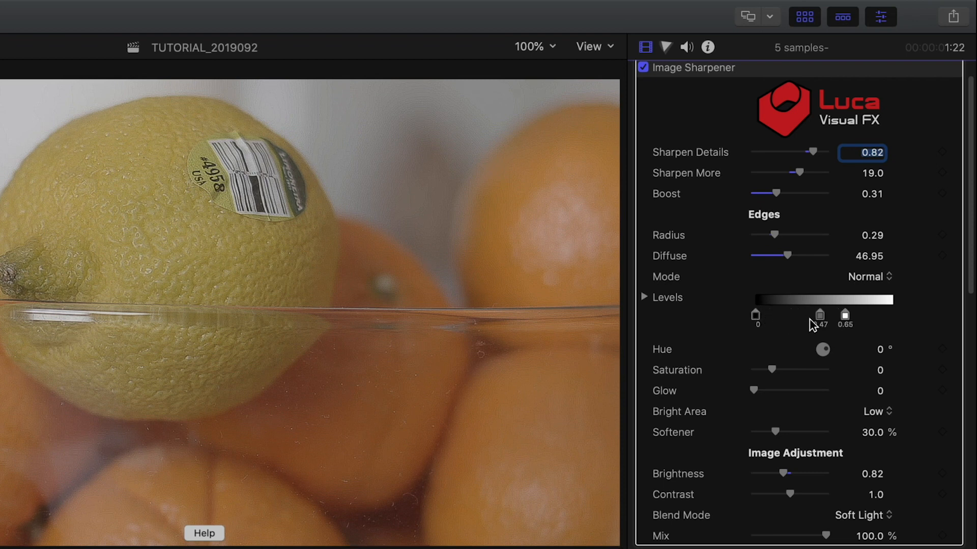
left_click_drag(818, 314, 822, 314)
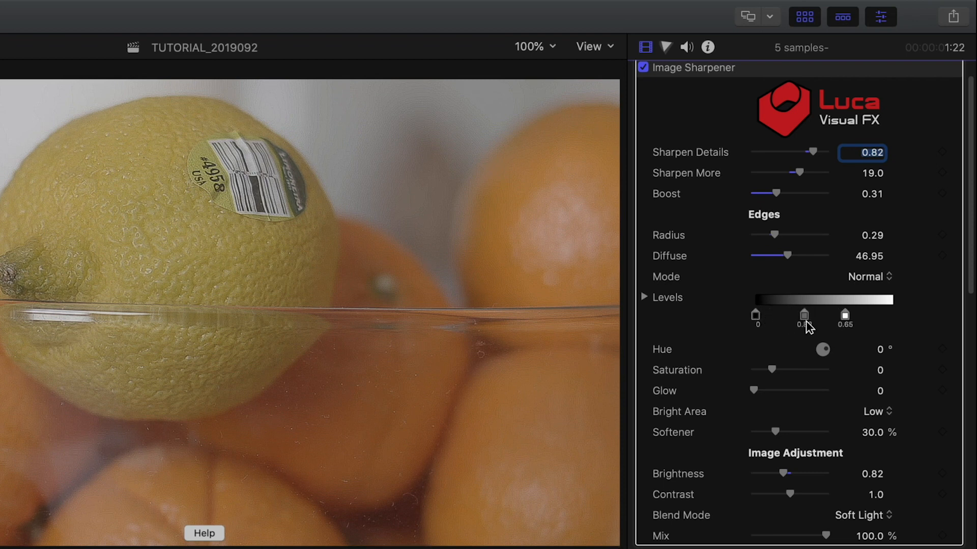
left_click_drag(825, 349, 848, 281)
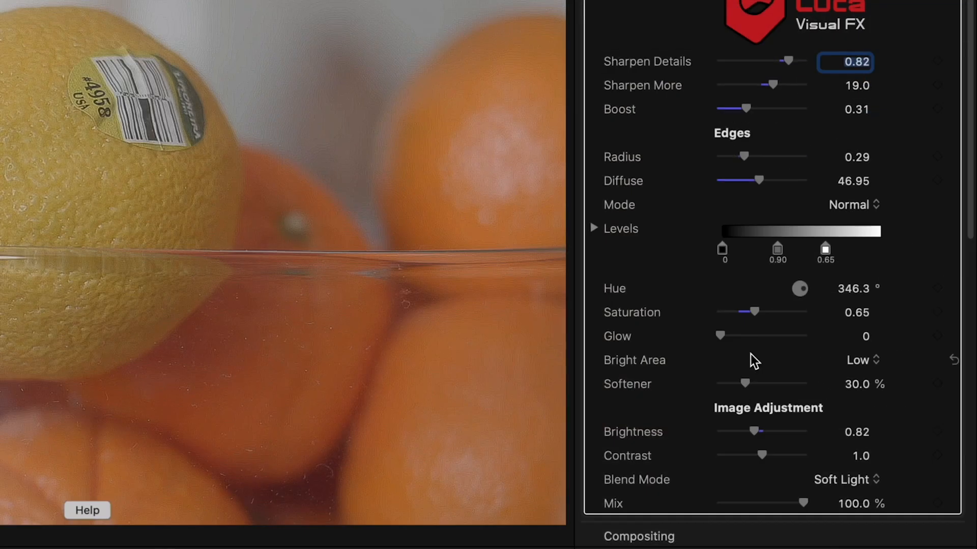
Step: Try the Bright Area popup on Medium and leave it on Low
left_click(859, 360)
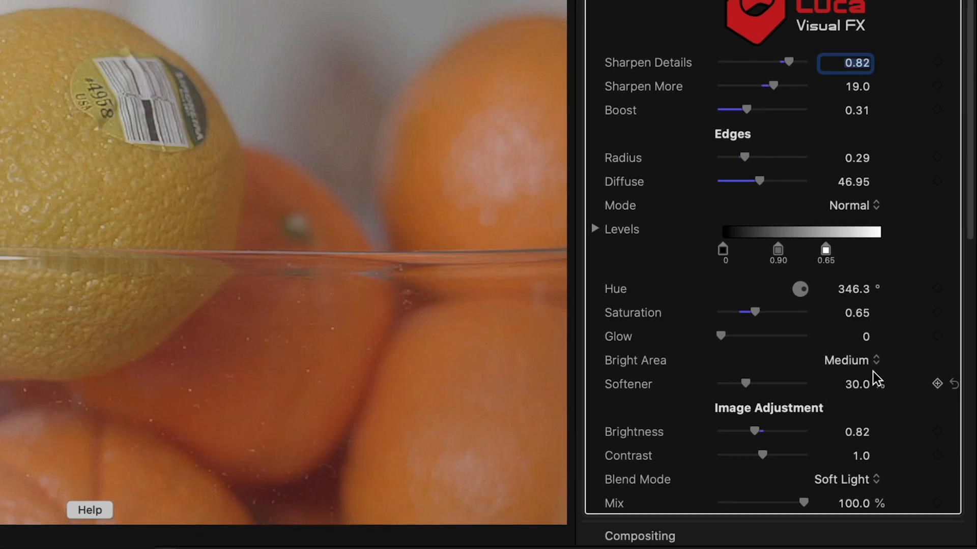
left_click(848, 360)
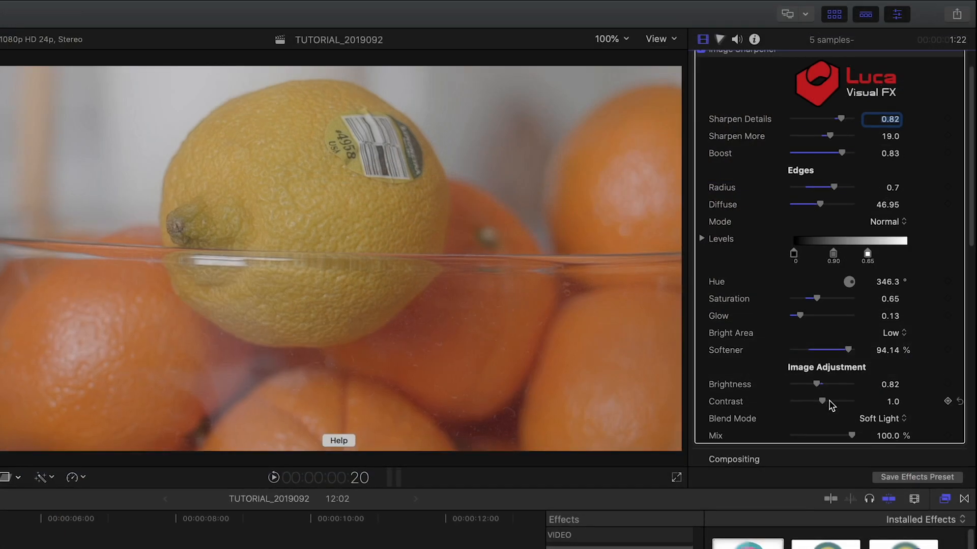
Step: Set image contrast to 1.49 and keep Soft Light blend mode
left_click_drag(814, 403, 849, 403)
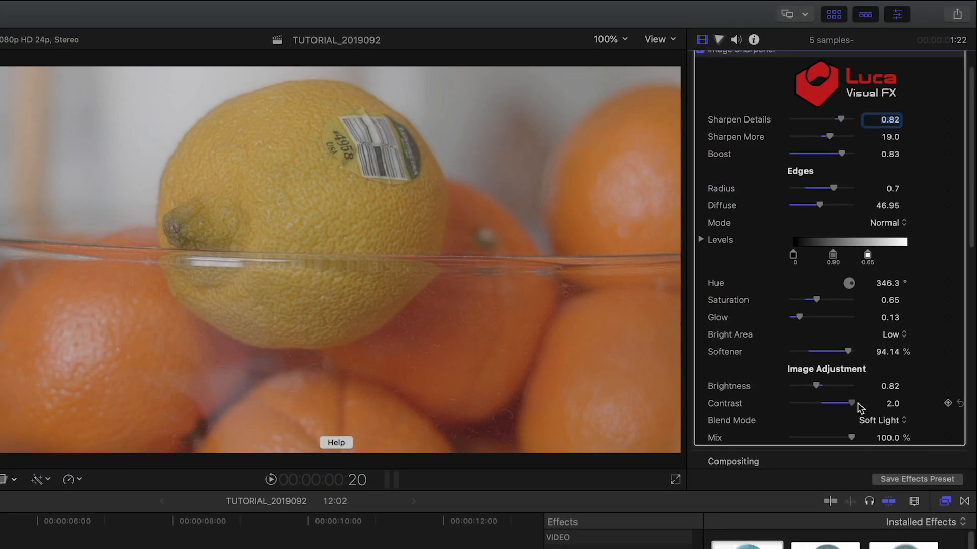
left_click_drag(860, 404, 837, 410)
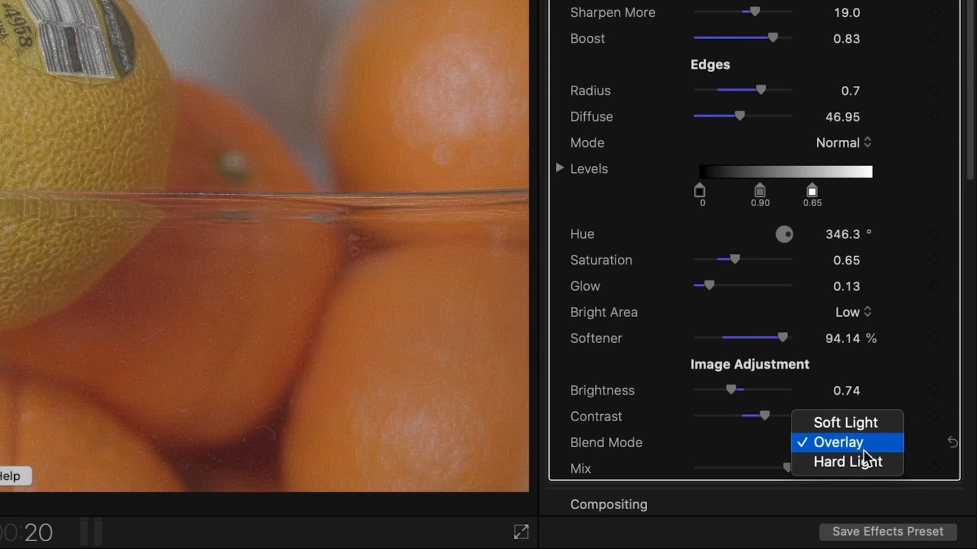
left_click(846, 422)
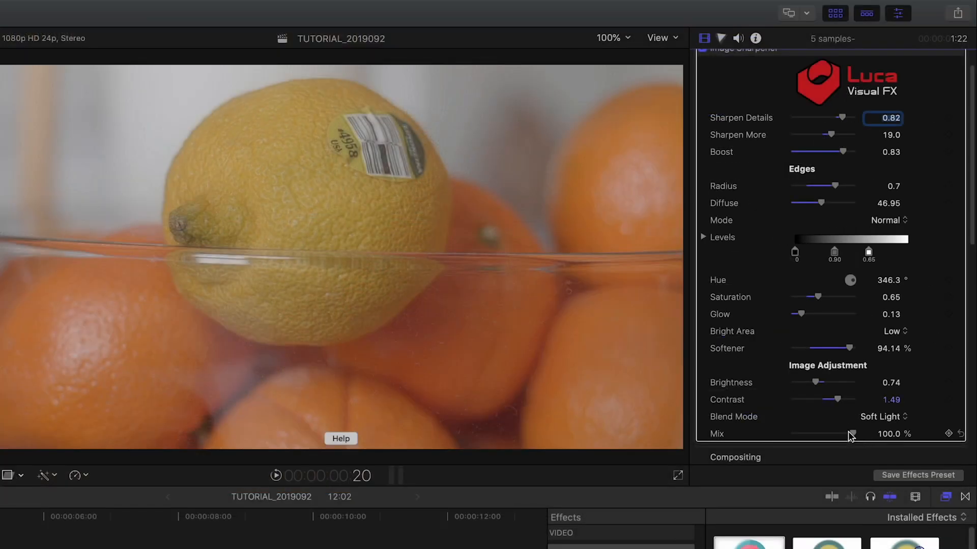
mouse_move(914, 442)
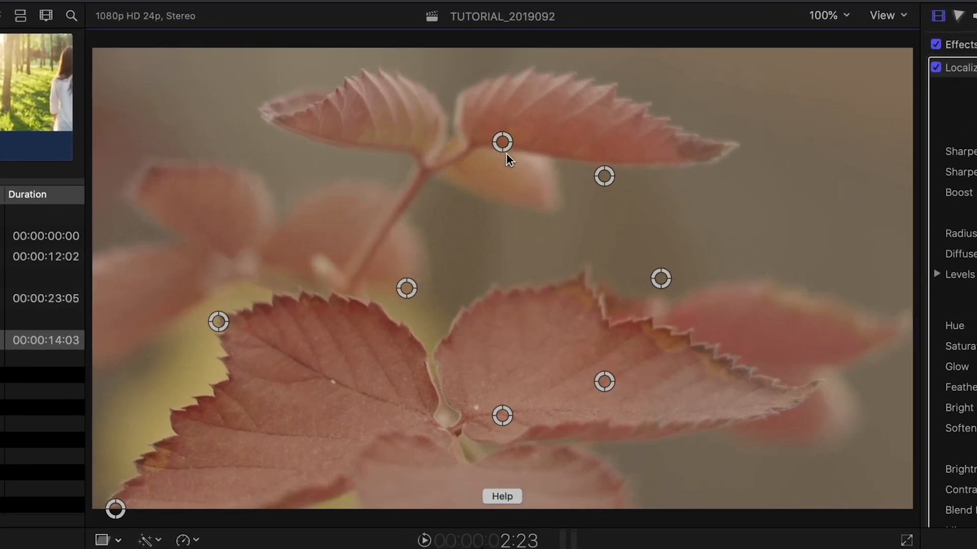
Step: Reshape the Localized Sharpness mask around the leaves in the viewer
left_click_drag(501, 143, 892, 452)
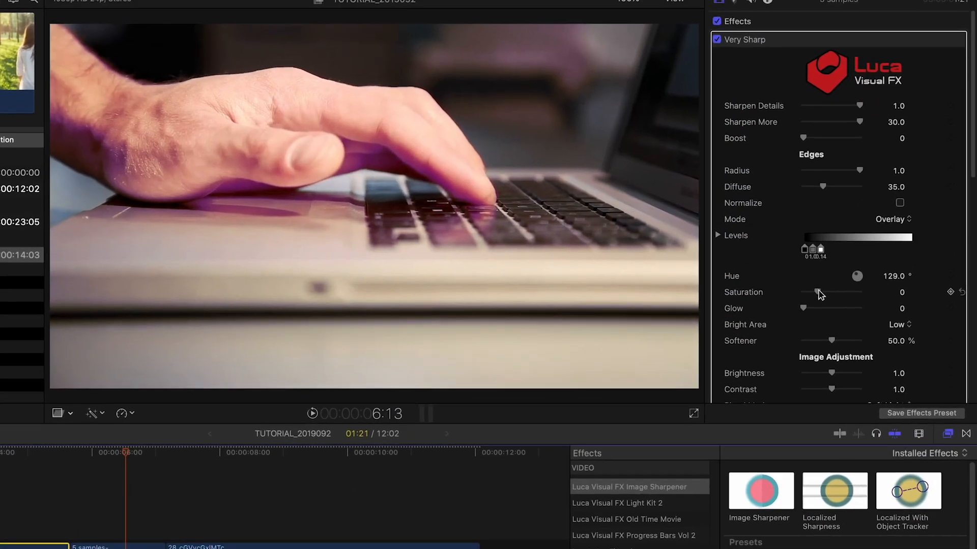
Step: Raise the Very Sharp preset's edge saturation to 0.77 on the laptop clip
left_click_drag(801, 292, 803, 354)
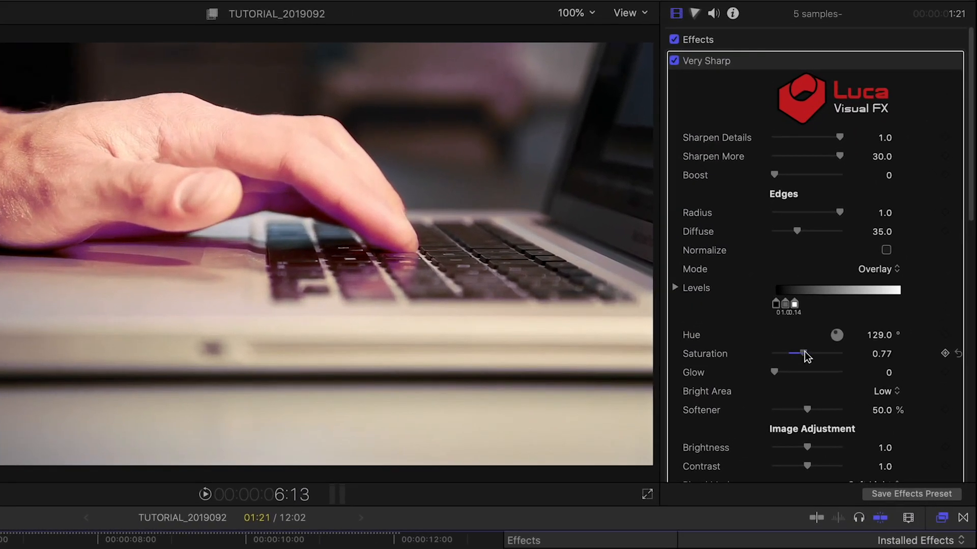